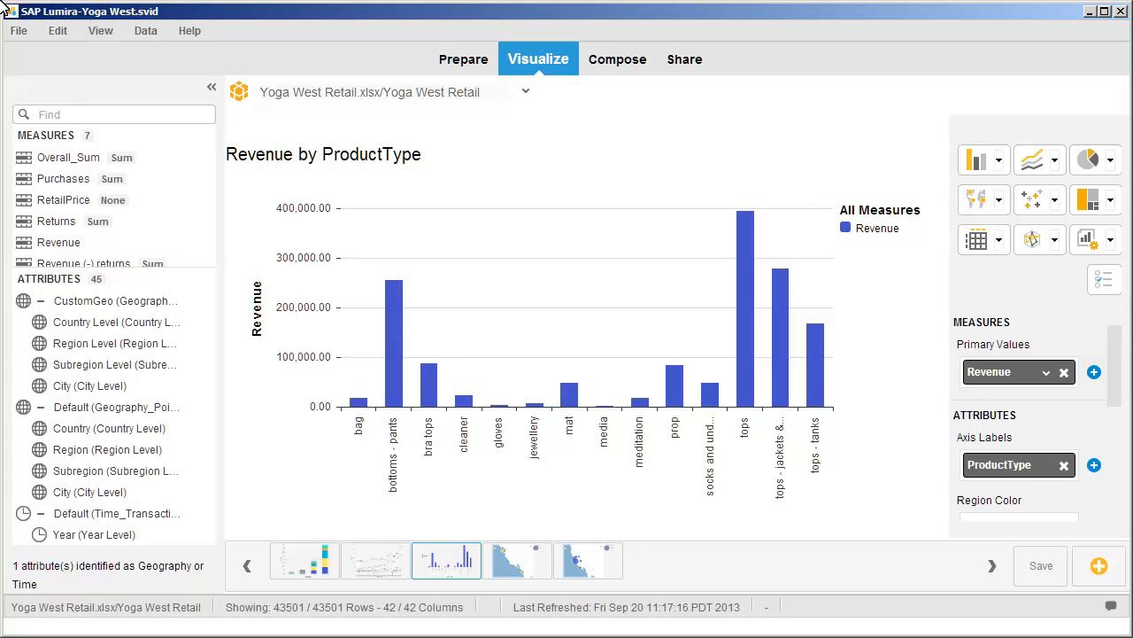
{"action": "mouse_move", "coordinate": [211, 81]}
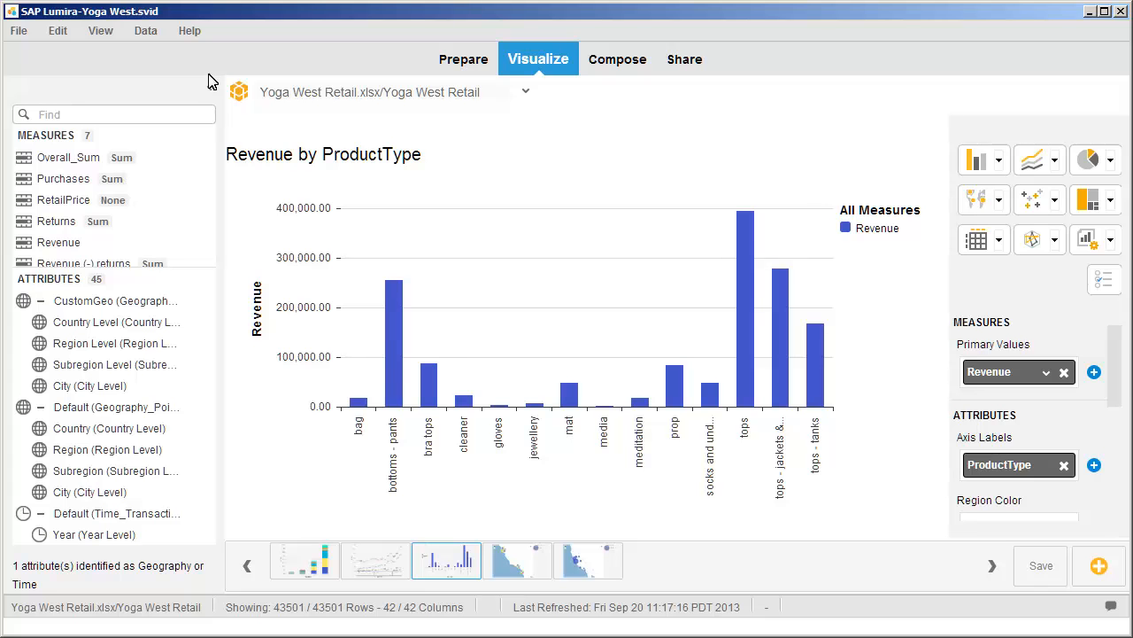
Sort the Revenue bars in descending order, tops highest and media lowest
{"action": "left_click", "coordinate": [1046, 371]}
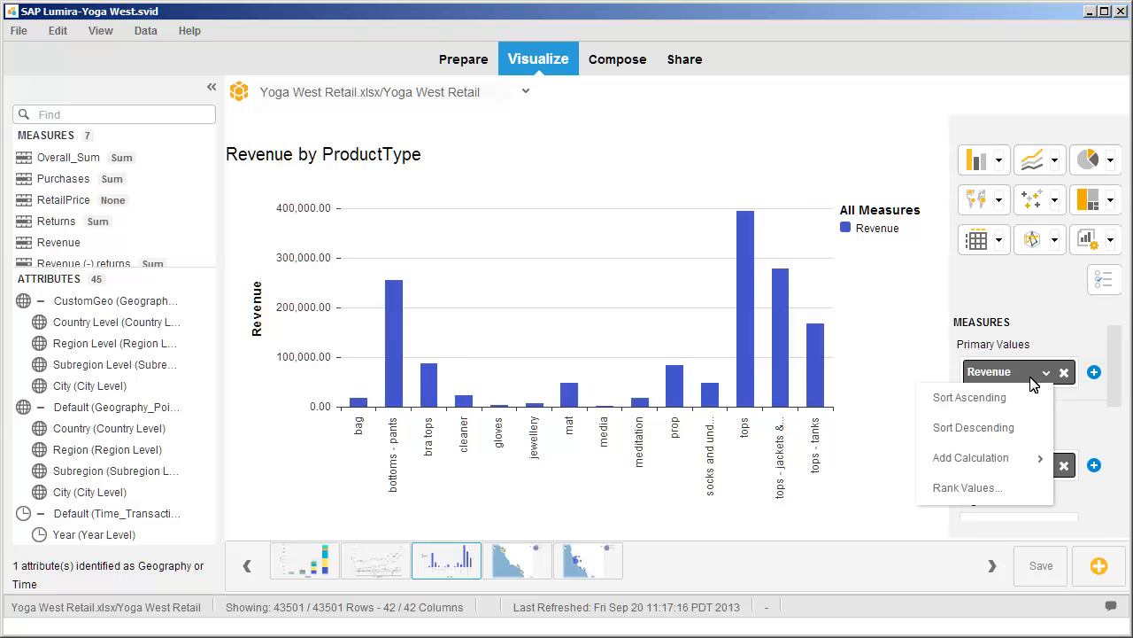
{"action": "left_click", "coordinate": [968, 397]}
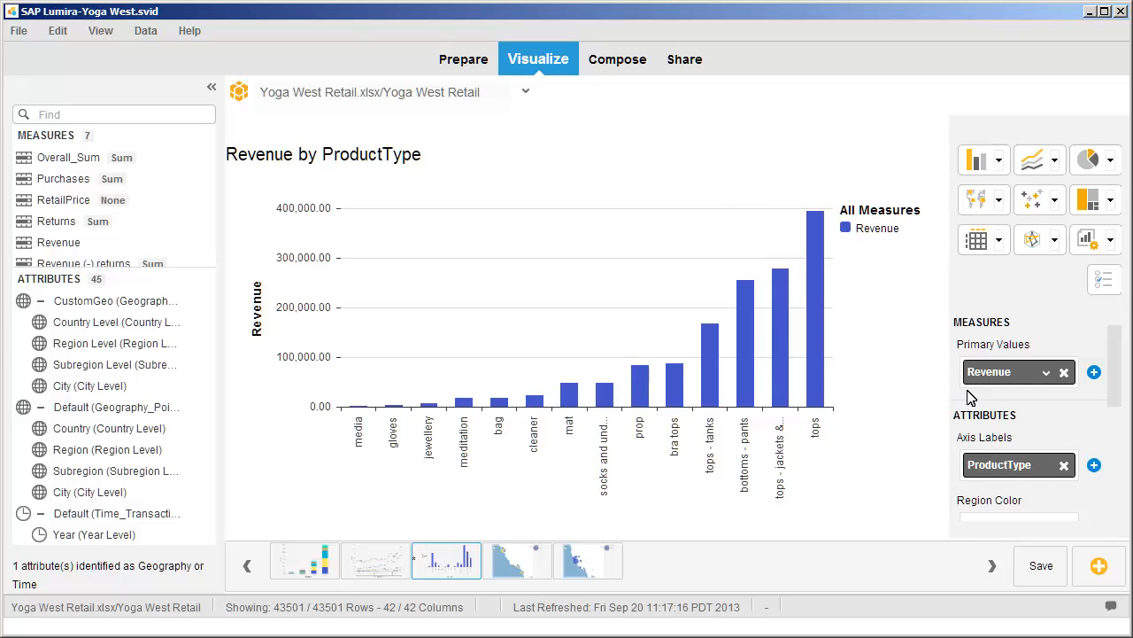
{"action": "left_click", "coordinate": [1046, 371]}
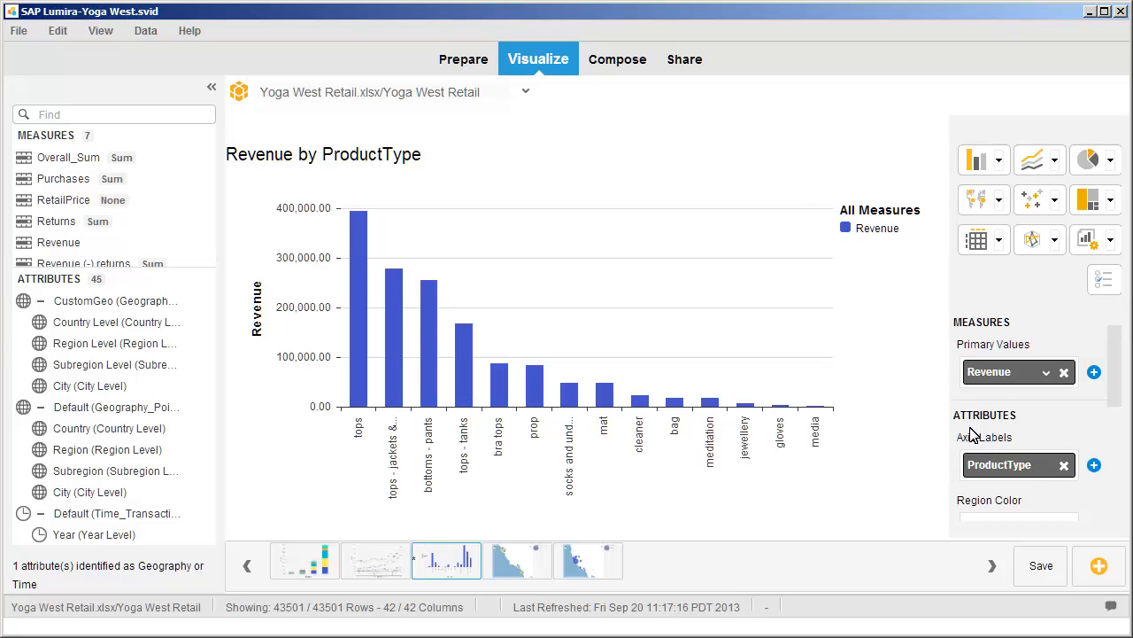
{"action": "mouse_move", "coordinate": [974, 432]}
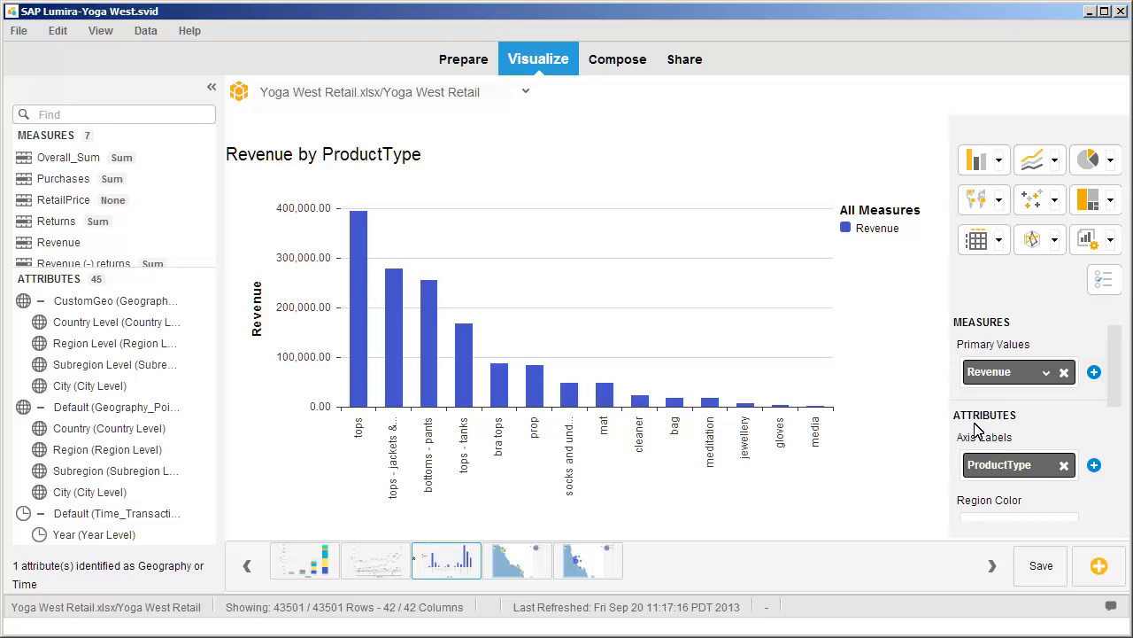
Rank ProductType to the bottom 5 by Revenue: bag, meditation, jewellery, gloves, media
{"action": "left_click", "coordinate": [1046, 371]}
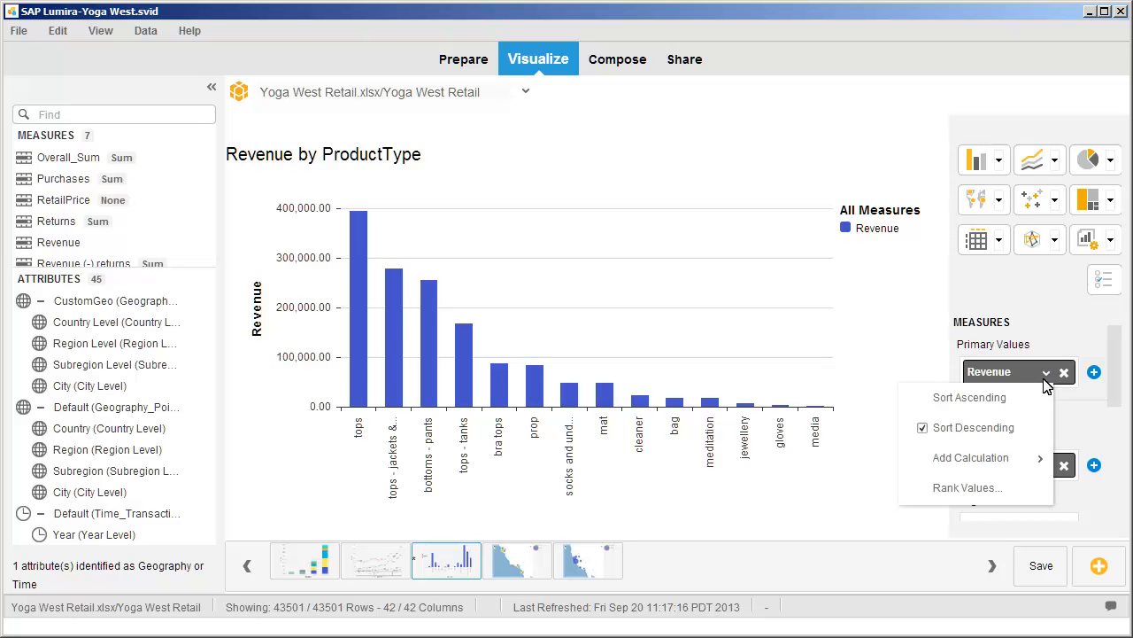
{"action": "left_click", "coordinate": [967, 487]}
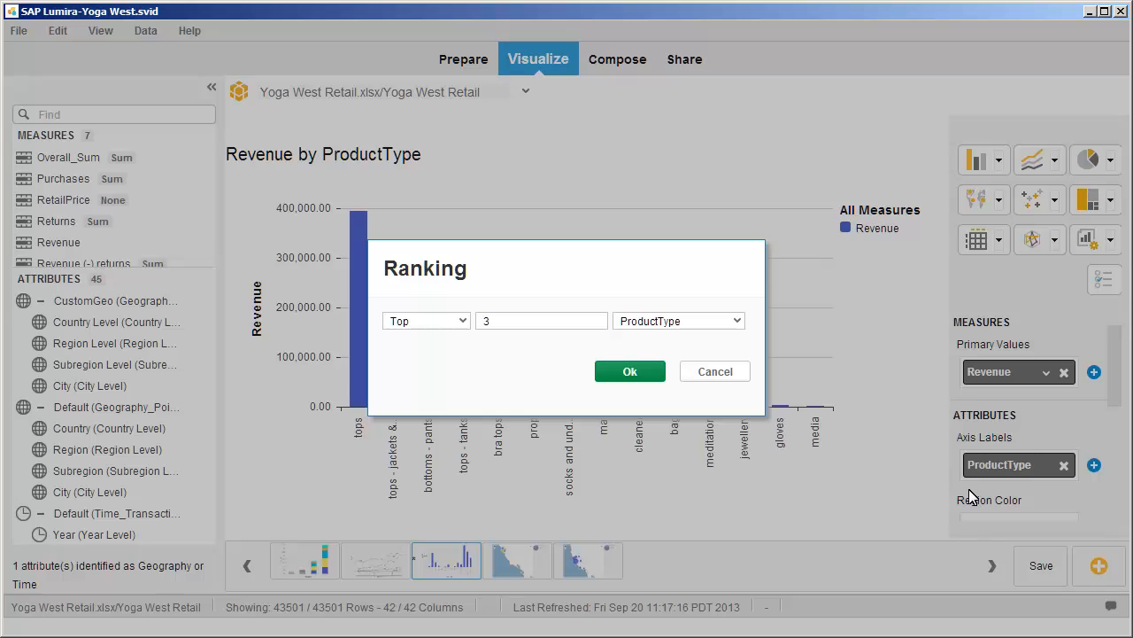
{"action": "mouse_move", "coordinate": [558, 359]}
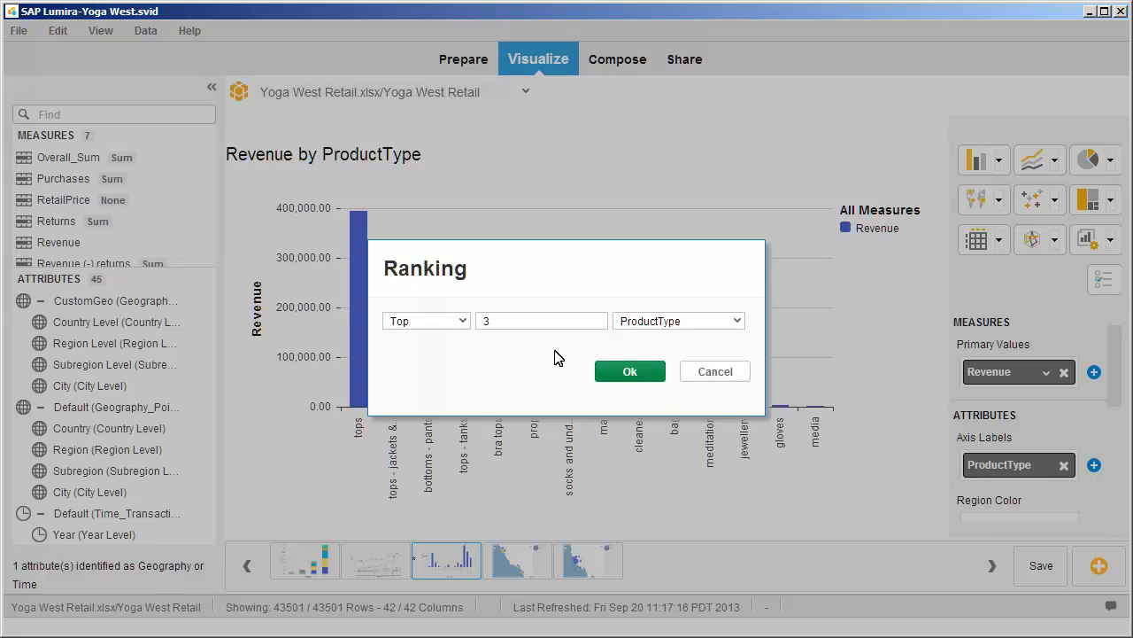
{"action": "left_click", "coordinate": [425, 320]}
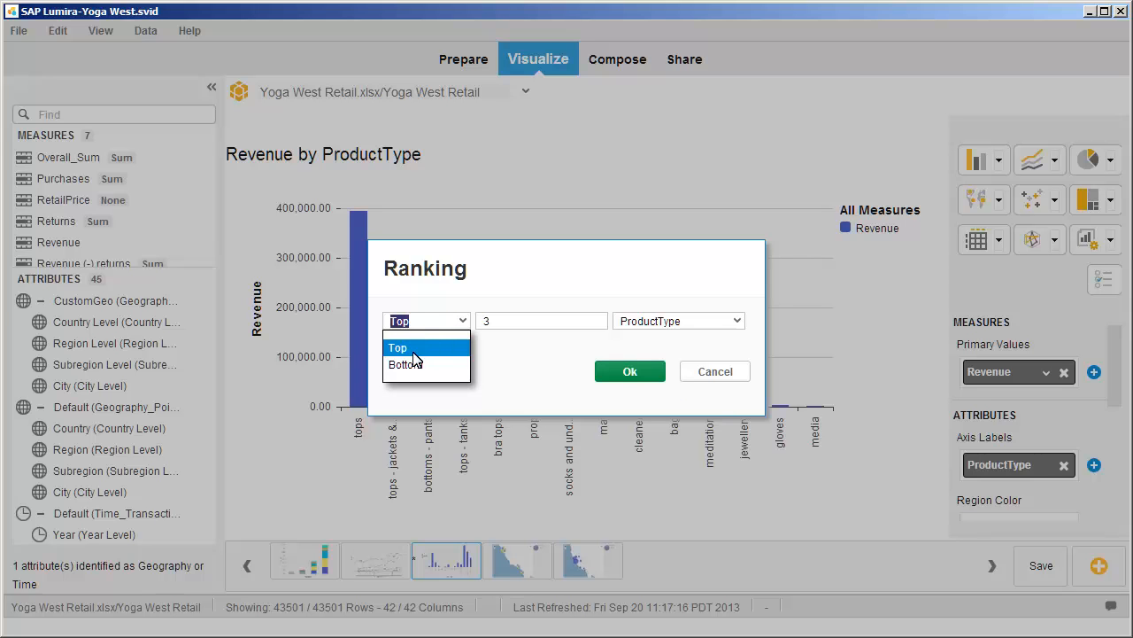
{"action": "left_click", "coordinate": [408, 364]}
{"action": "type", "text": "5"}
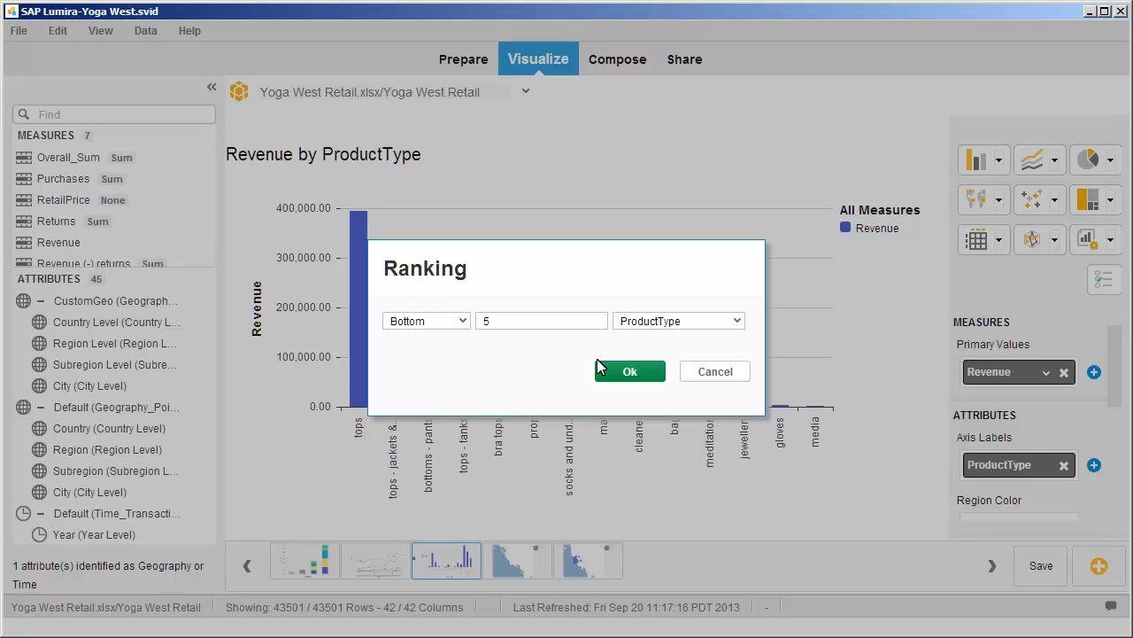
{"action": "left_click", "coordinate": [630, 371]}
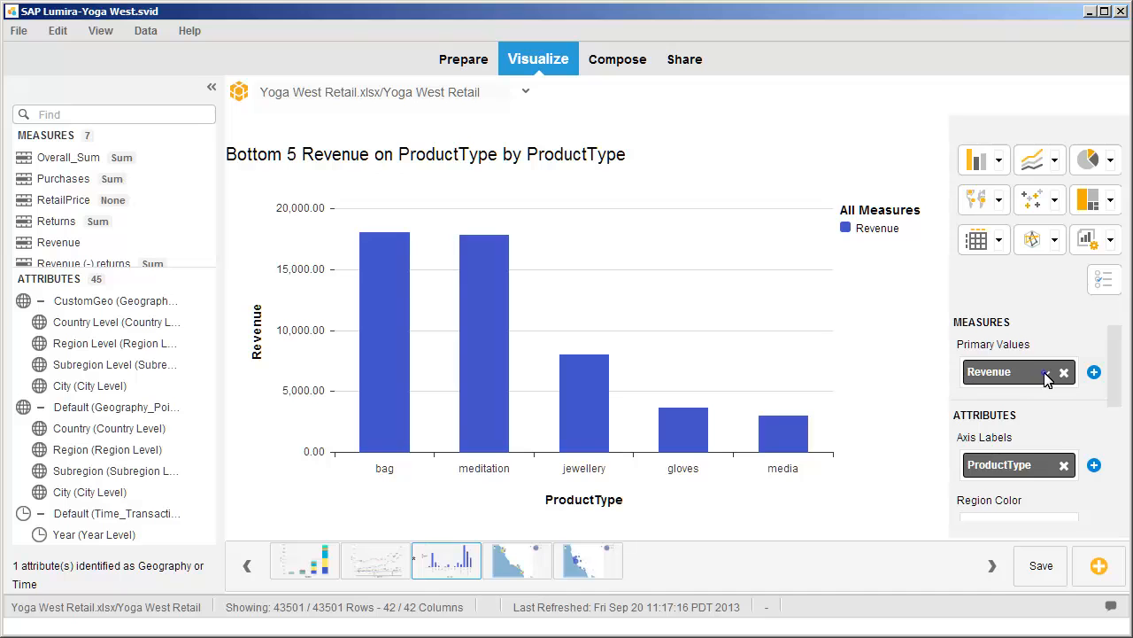
Remove the Revenue ranking so every product type shows again
{"action": "left_click", "coordinate": [1046, 371]}
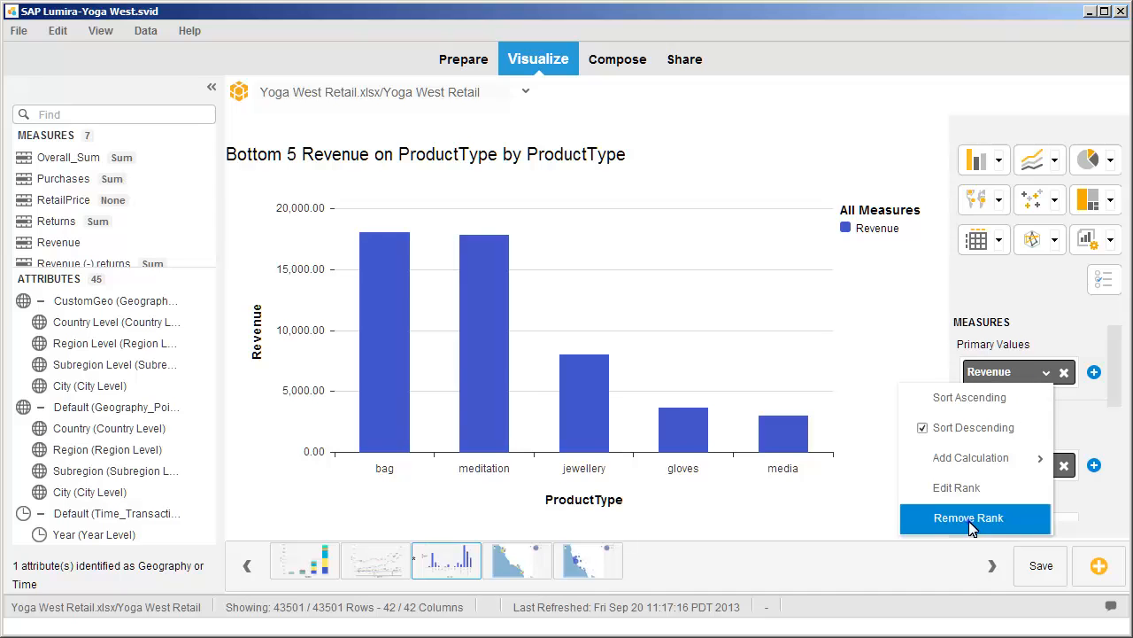
{"action": "left_click", "coordinate": [967, 517]}
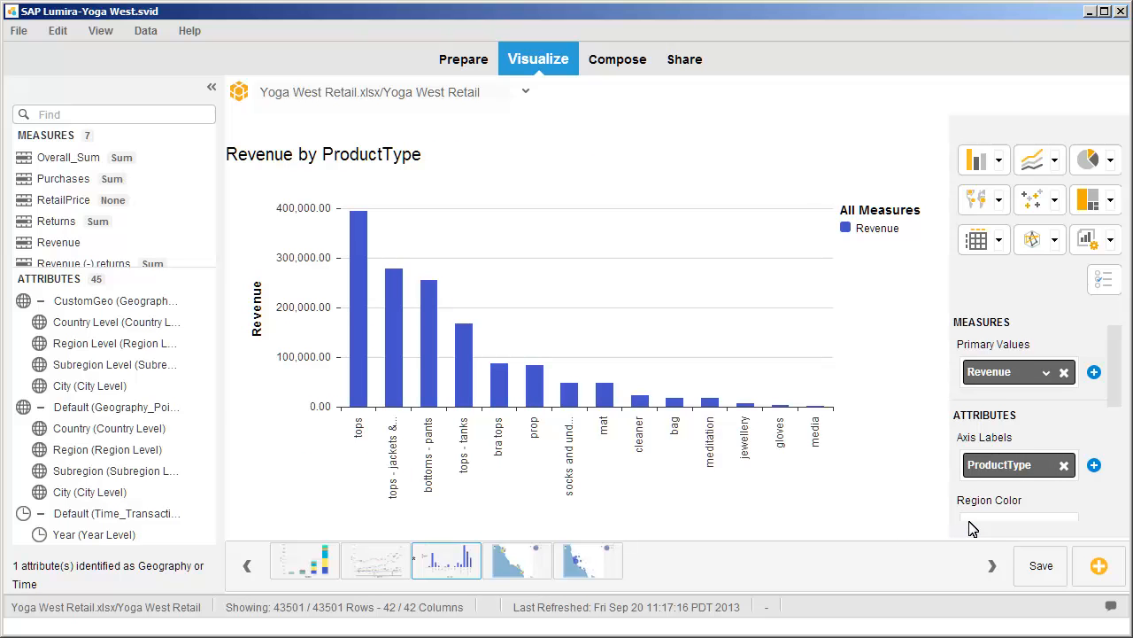
{"action": "mouse_move", "coordinate": [1018, 427]}
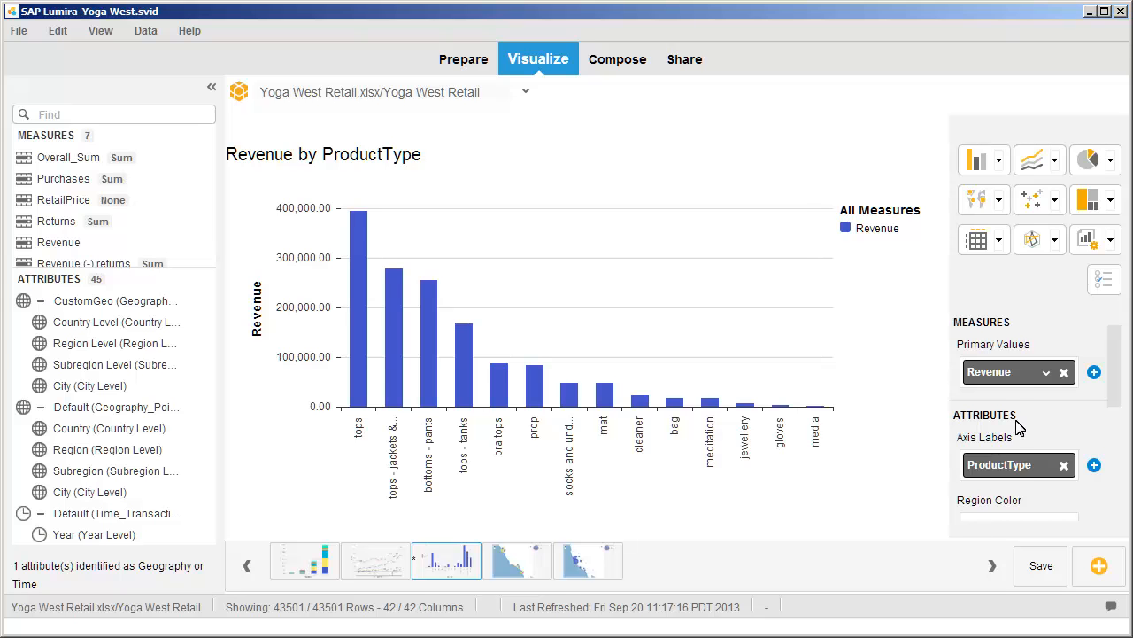
Add a Running Average calculation on Revenue, giving Running_Avg:Revenue
{"action": "left_click", "coordinate": [1046, 371]}
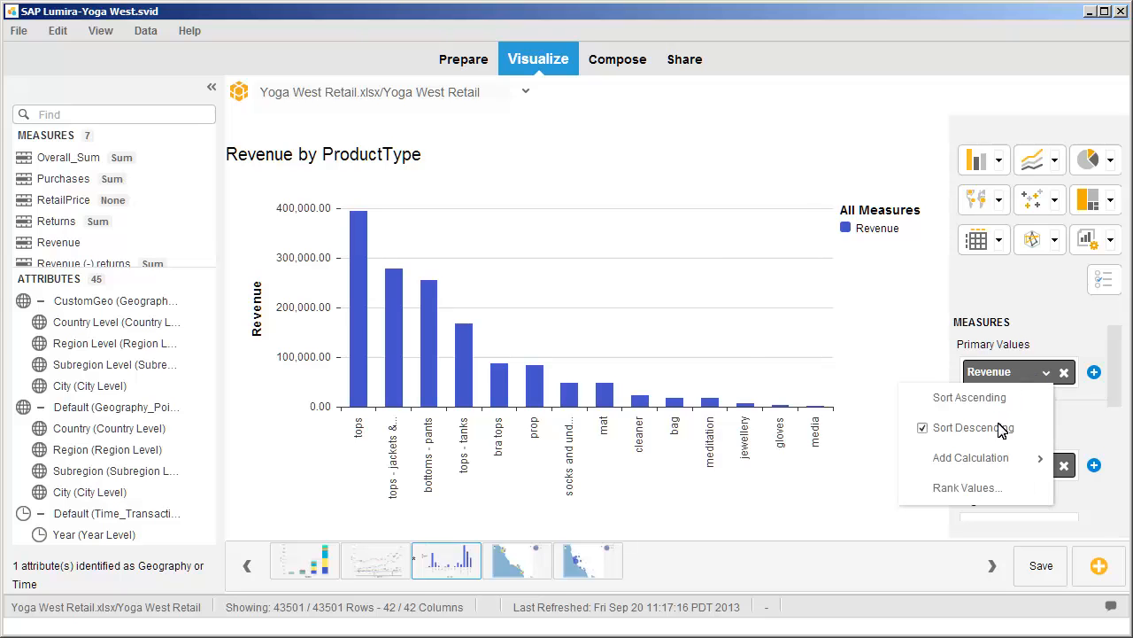
{"action": "mouse_move", "coordinate": [970, 457]}
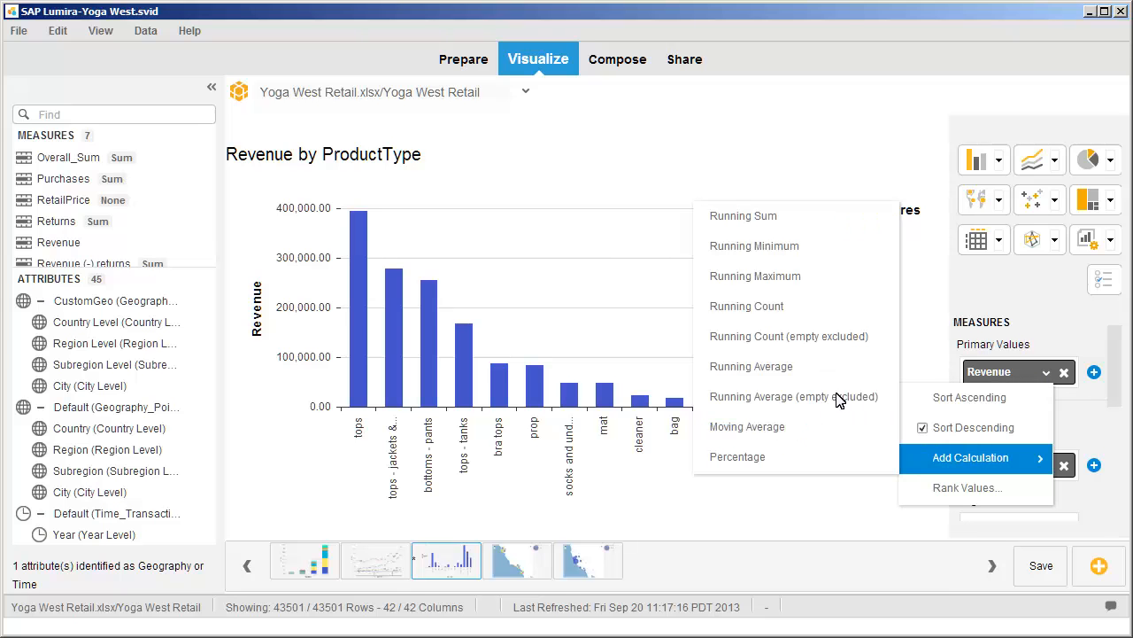
{"action": "left_click", "coordinate": [751, 366]}
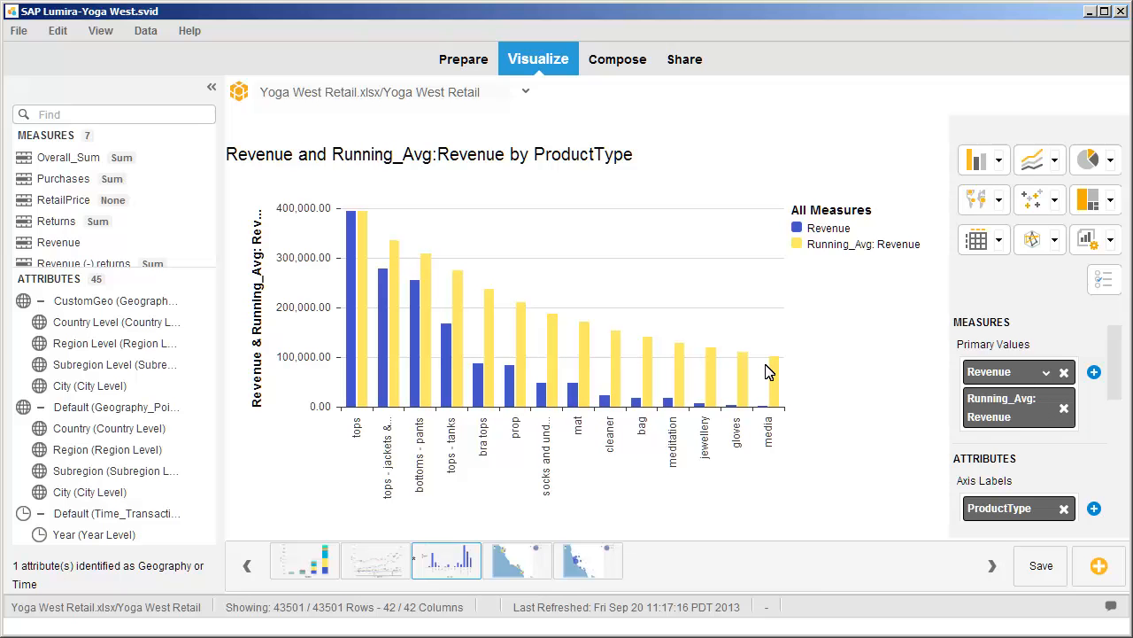
{"action": "mouse_move", "coordinate": [908, 421]}
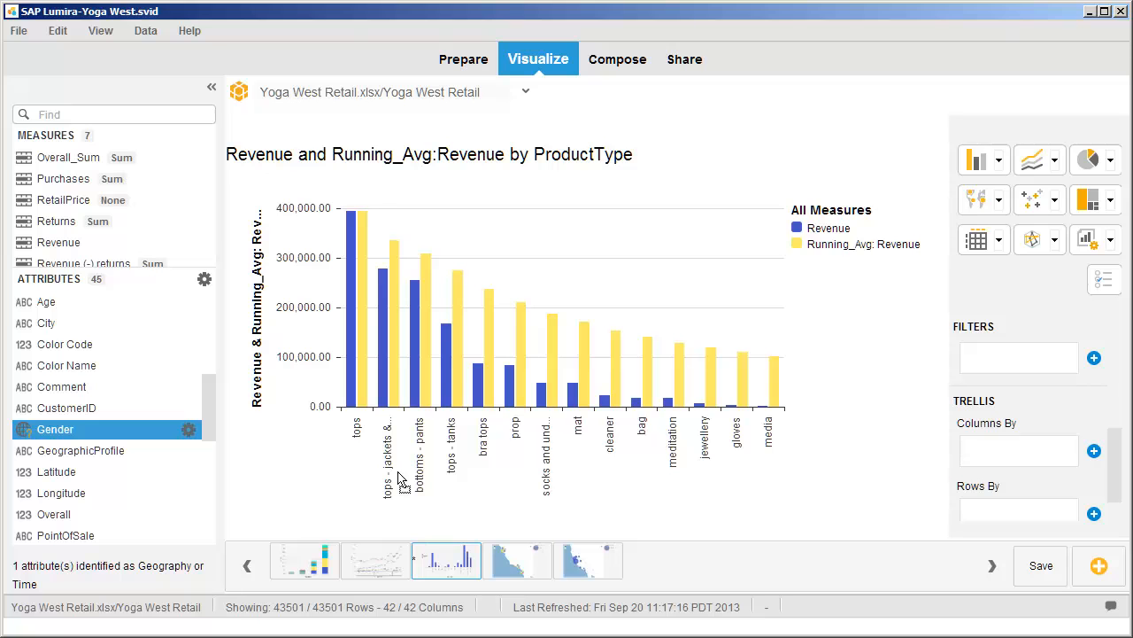
{"action": "mouse_move", "coordinate": [702, 478]}
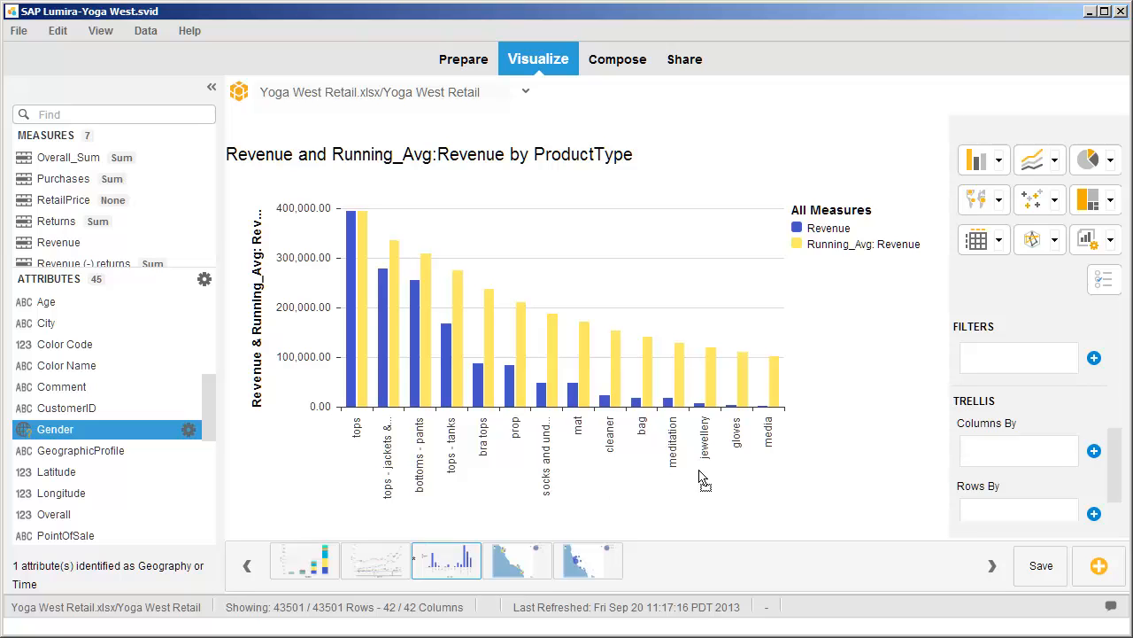
{"action": "mouse_move", "coordinate": [908, 422]}
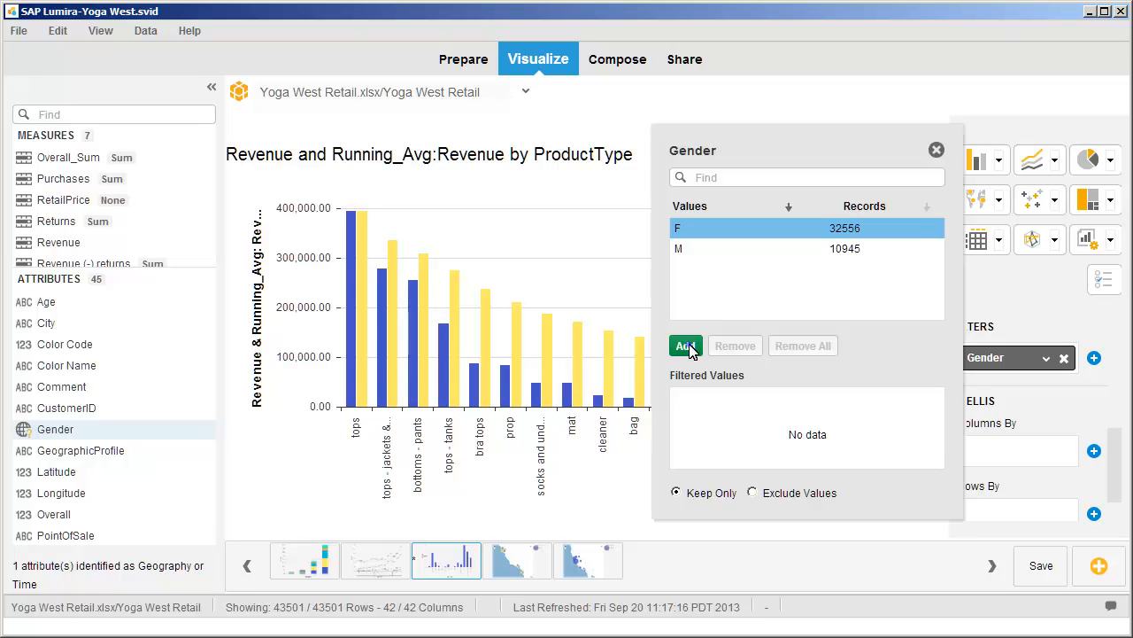
Keep only Gender value F in the filter and close the filter panel
{"action": "left_click", "coordinate": [686, 345]}
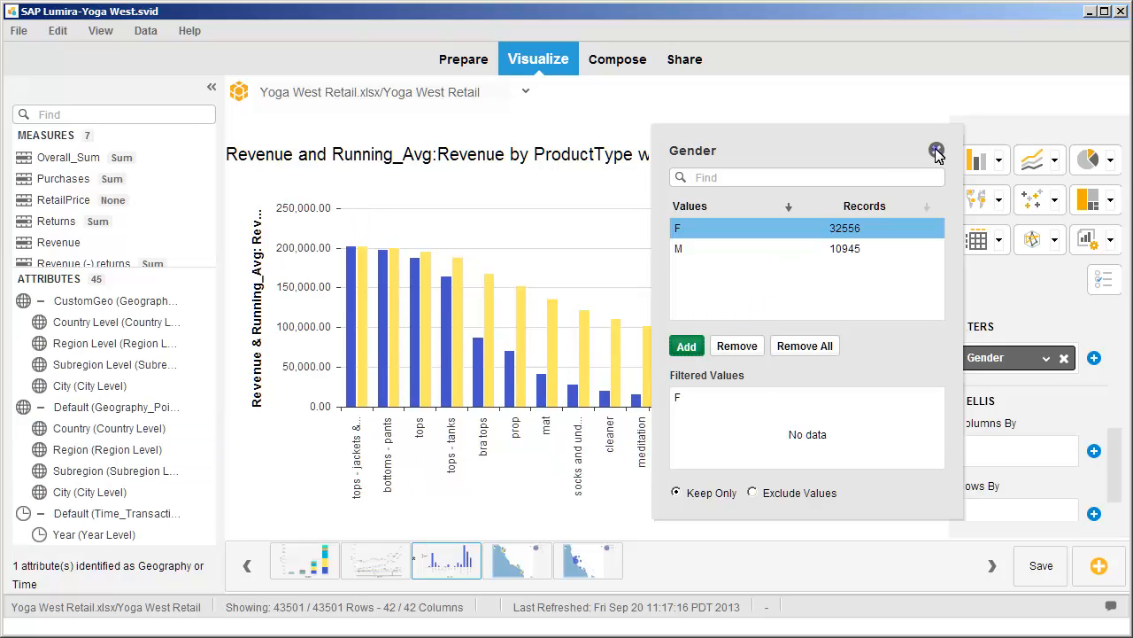
{"action": "left_click", "coordinate": [937, 151]}
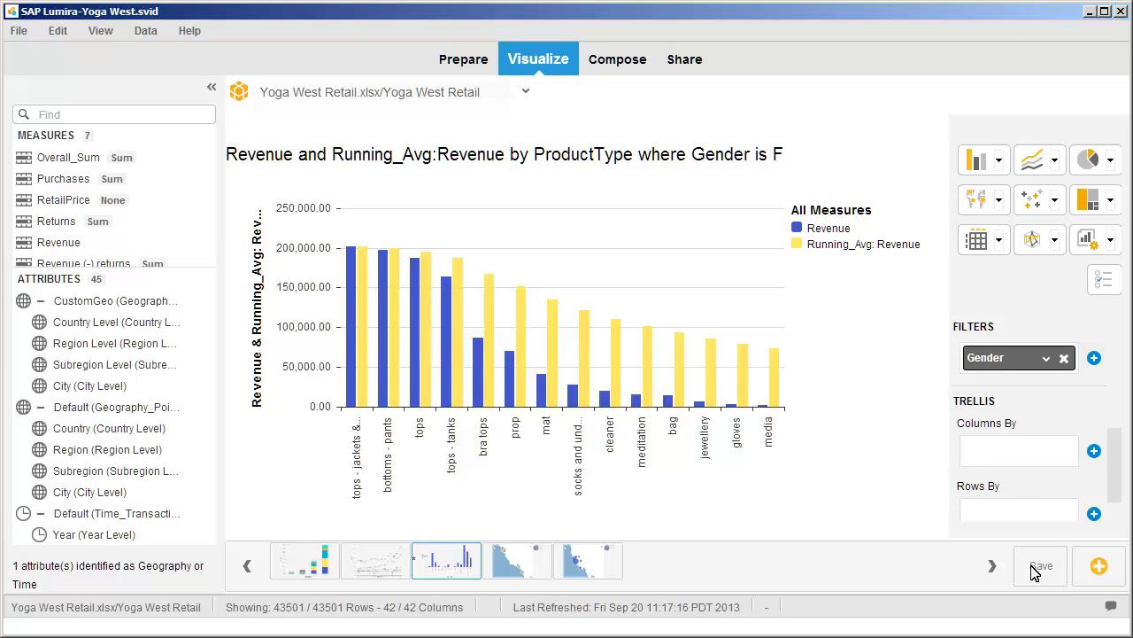
{"action": "mouse_move", "coordinate": [542, 128]}
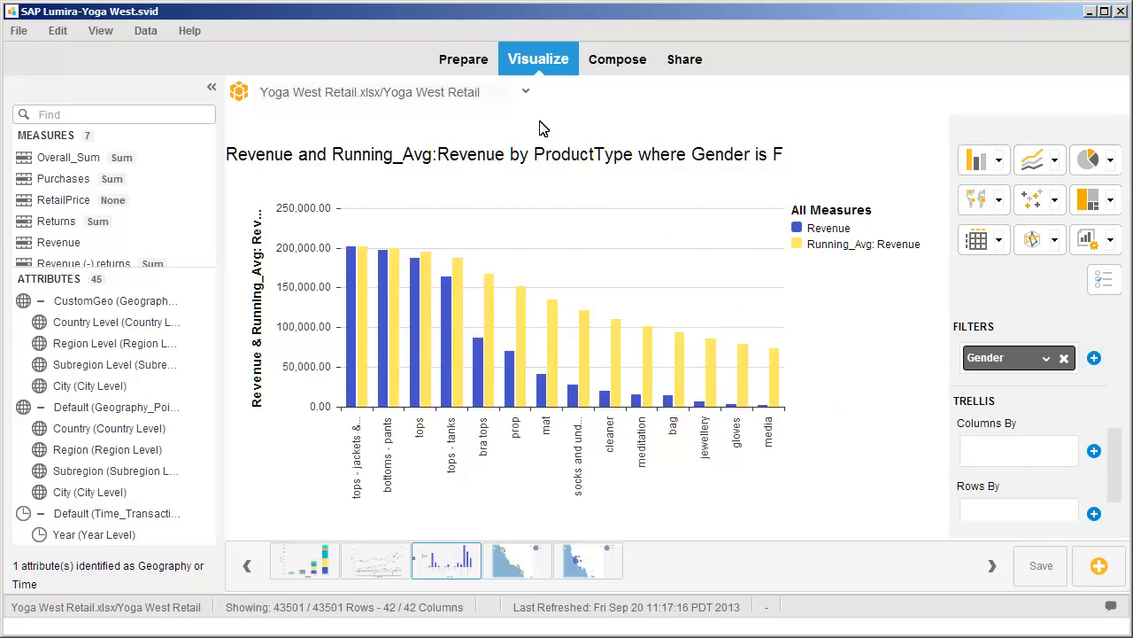
Switch to the Prepare view and save the document via File > Save
{"action": "left_click", "coordinate": [463, 59]}
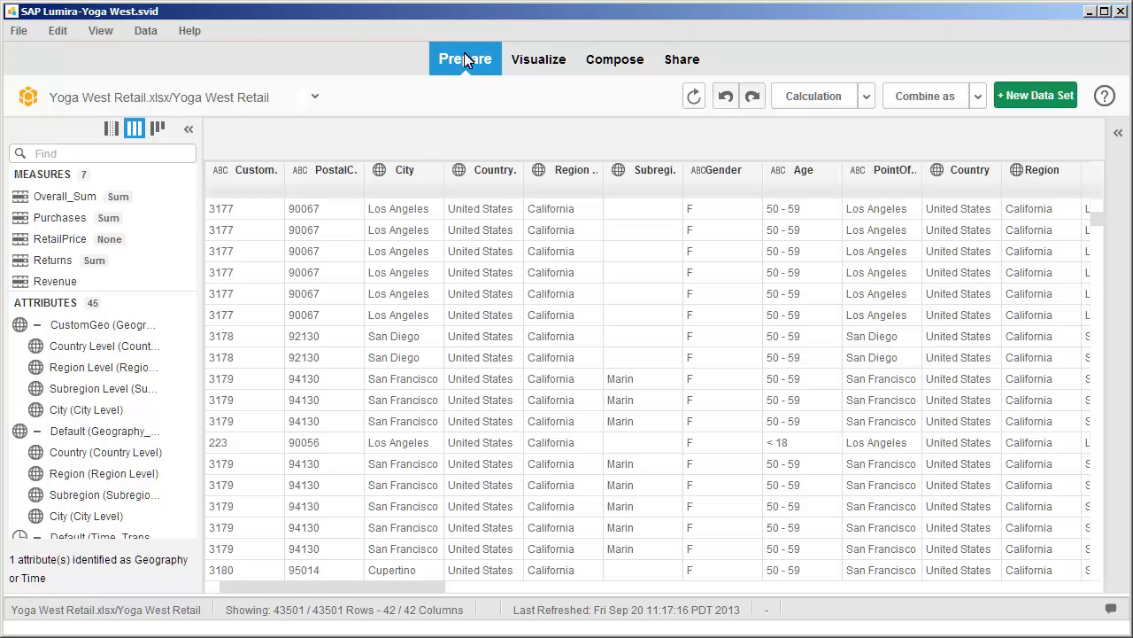
{"action": "mouse_move", "coordinate": [348, 52]}
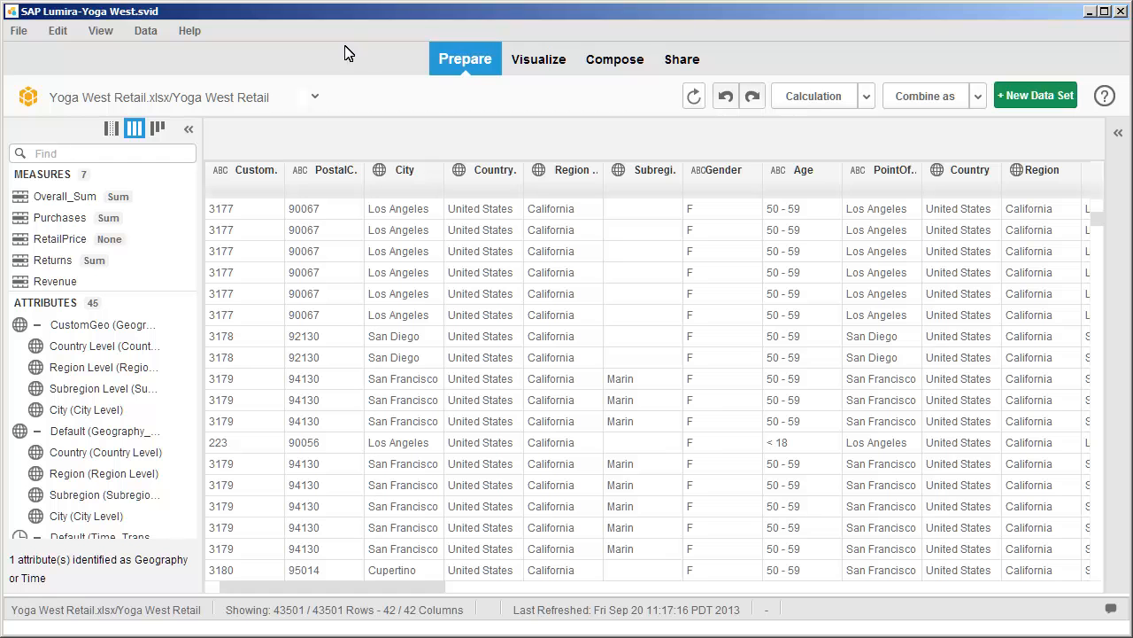
{"action": "left_click", "coordinate": [18, 30]}
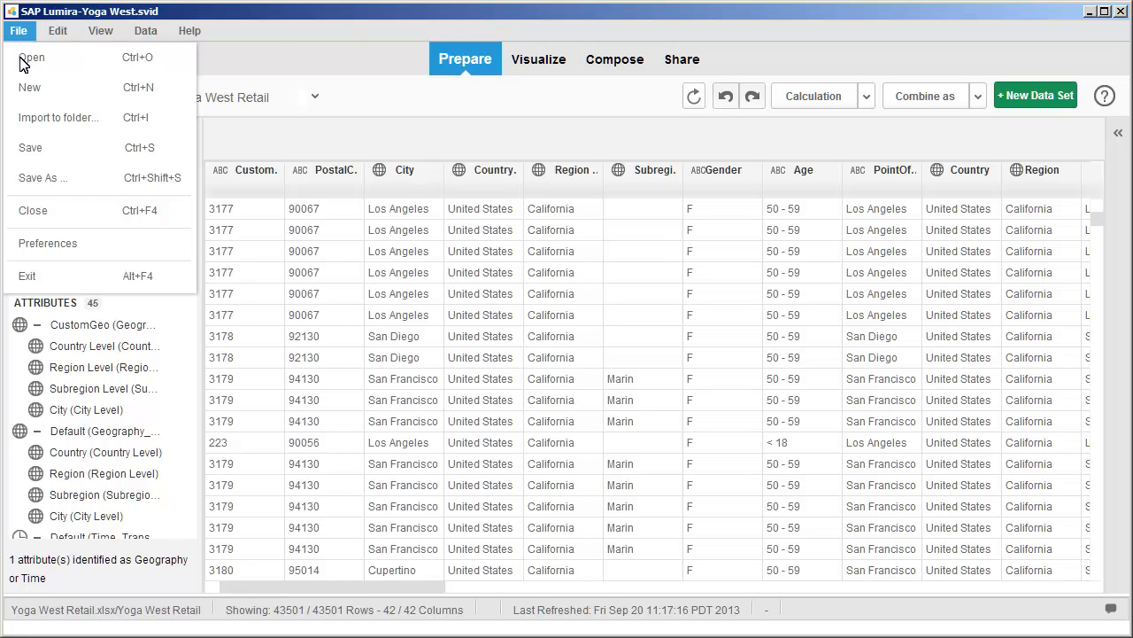
{"action": "left_click", "coordinate": [31, 147]}
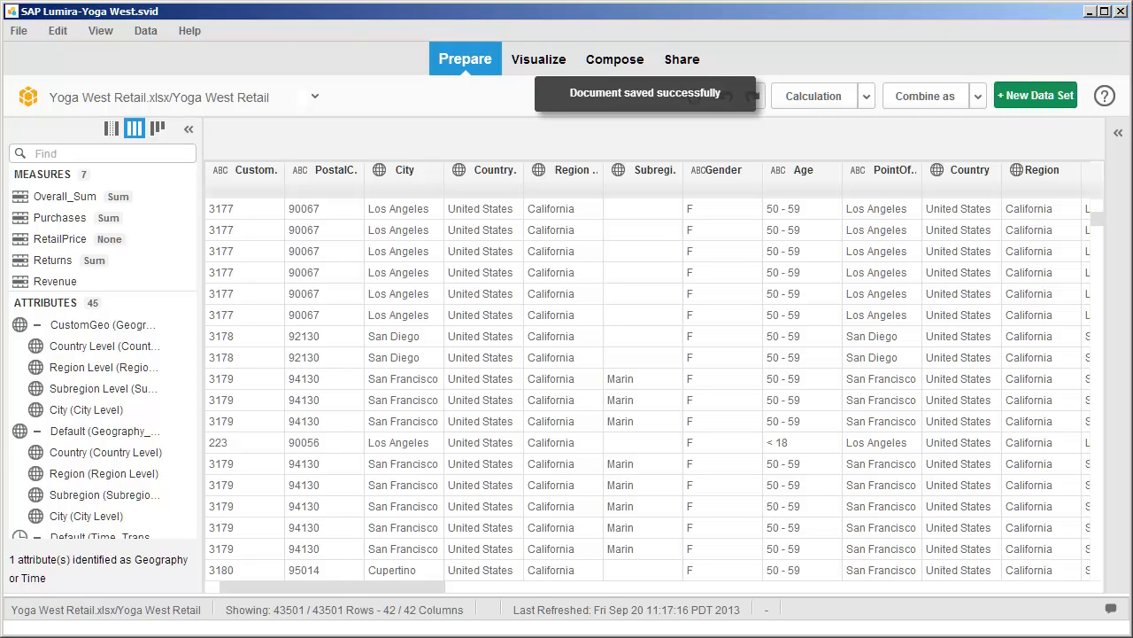